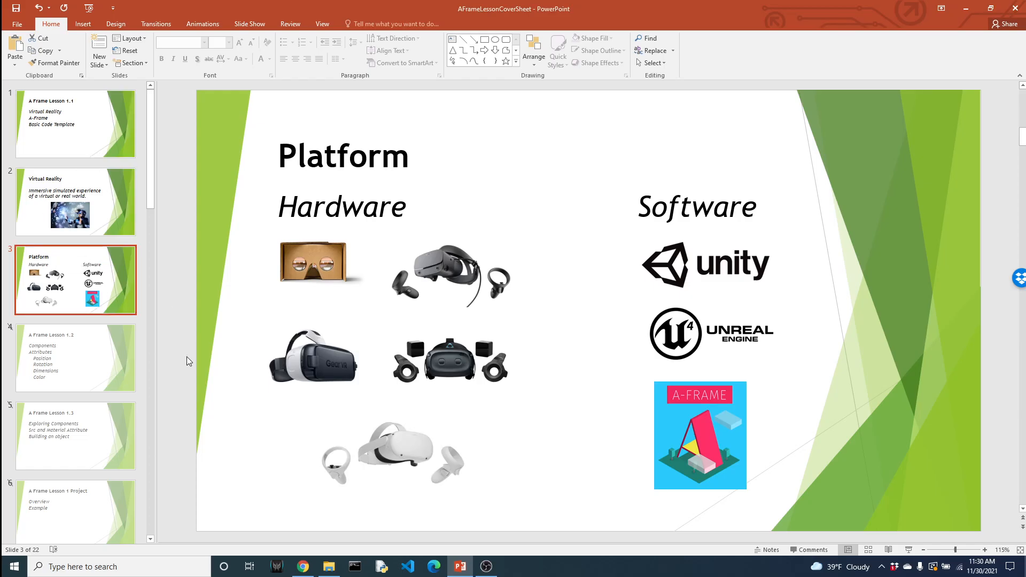
# Step: Switch from the PowerPoint slides to the aframe.io home page in Chrome
pyautogui.click(301, 566)
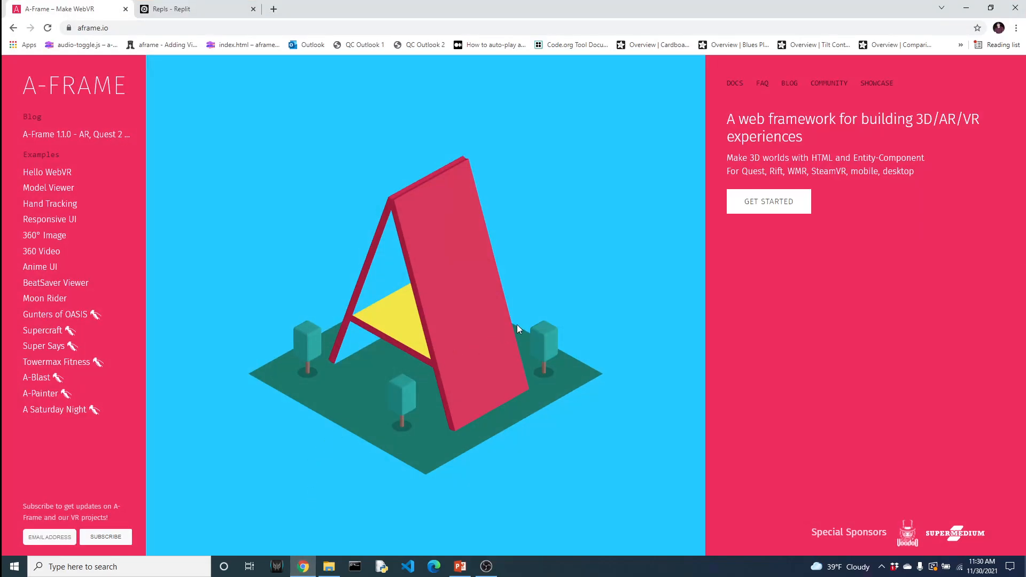
pyautogui.moveTo(539, 192)
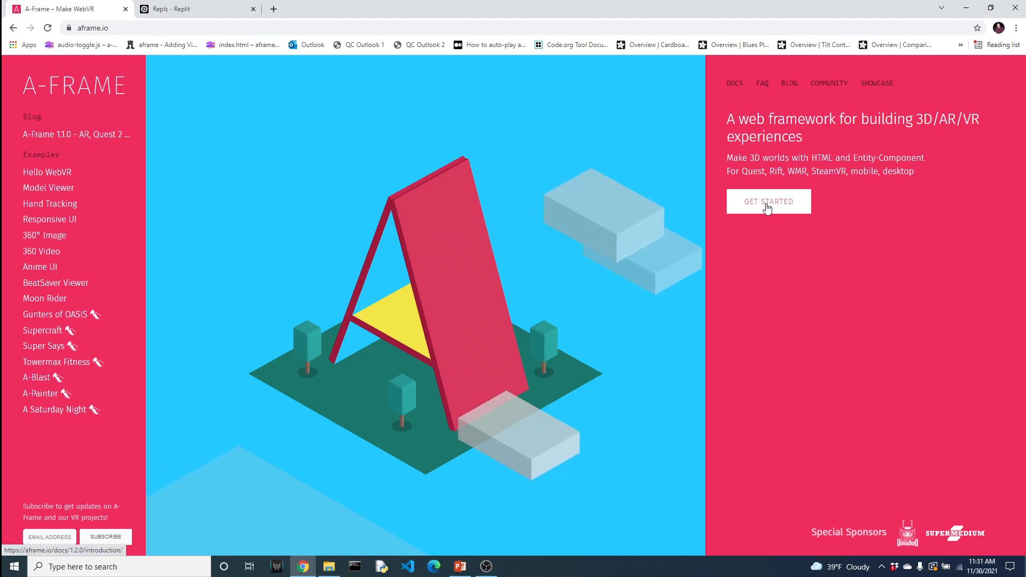
# Step: Open A-Frame's Getting Started introduction and select the script source URL in the starter code
pyautogui.click(768, 202)
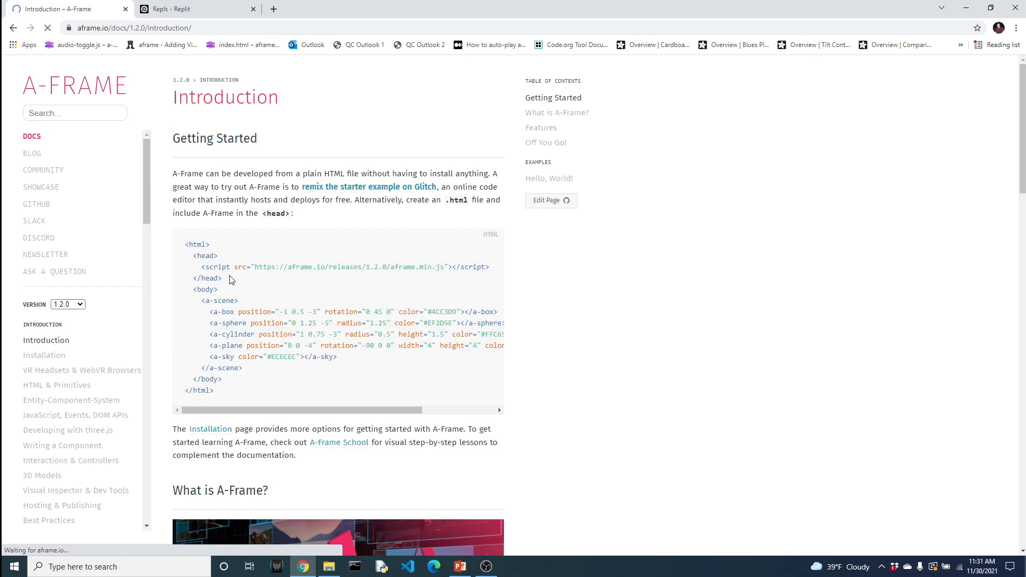
pyautogui.moveTo(253, 267); pyautogui.dragTo(442, 268)
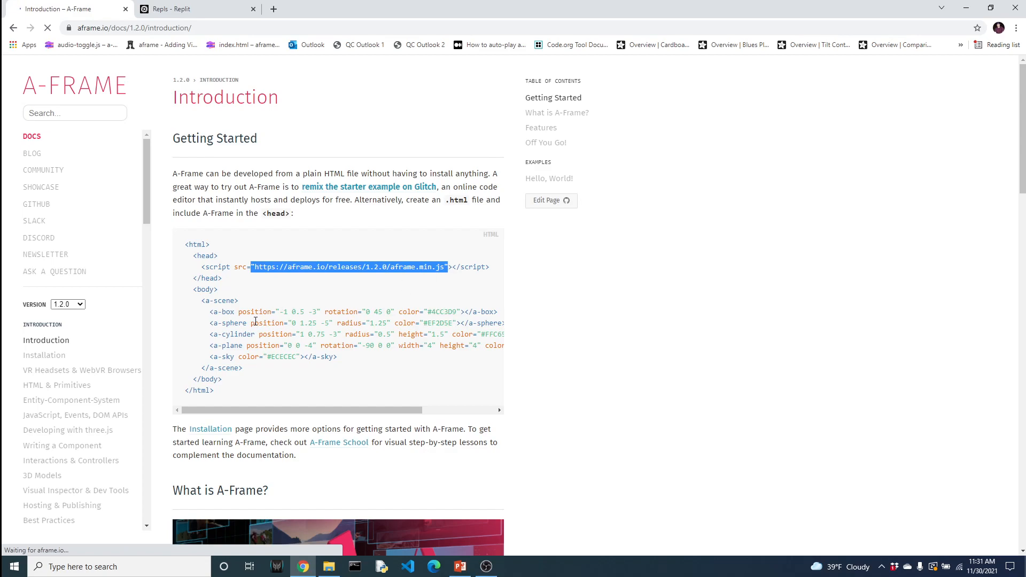
pyautogui.moveTo(248, 320)
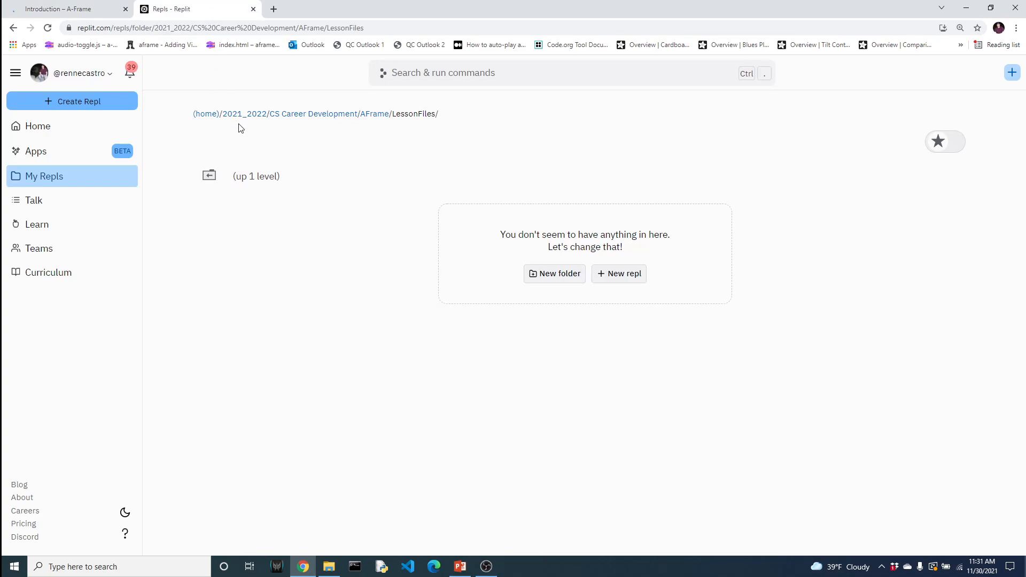
# Step: Create a new repl from the HTML, CSS, JS template, titled AFrame1_1
pyautogui.click(618, 274)
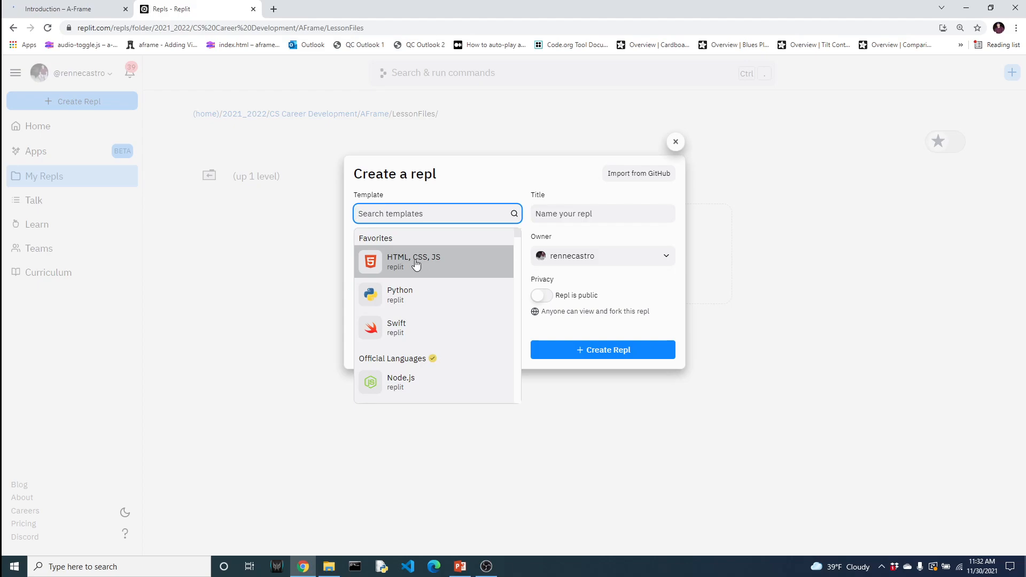
pyautogui.click(414, 261)
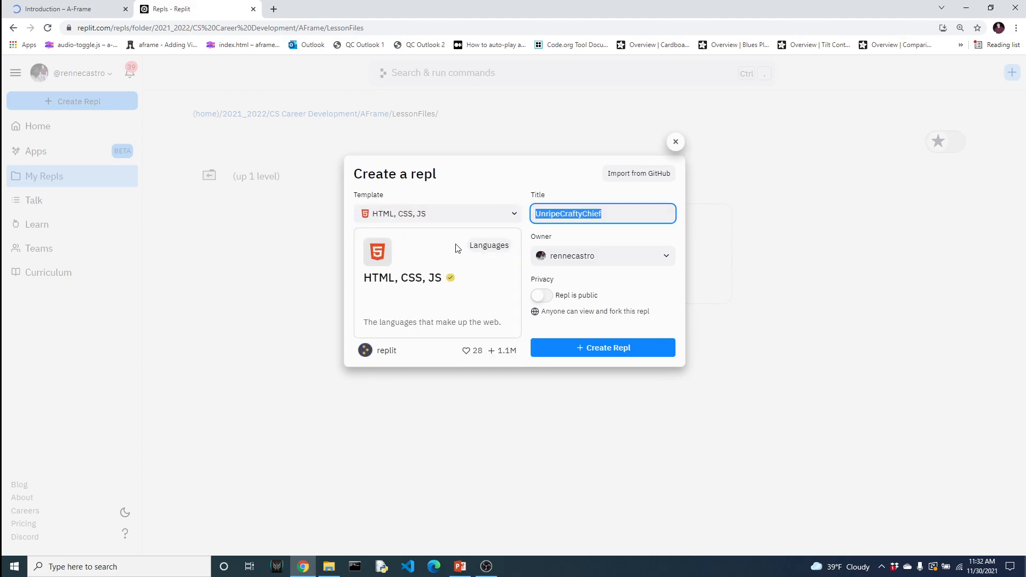
pyautogui.write('A')
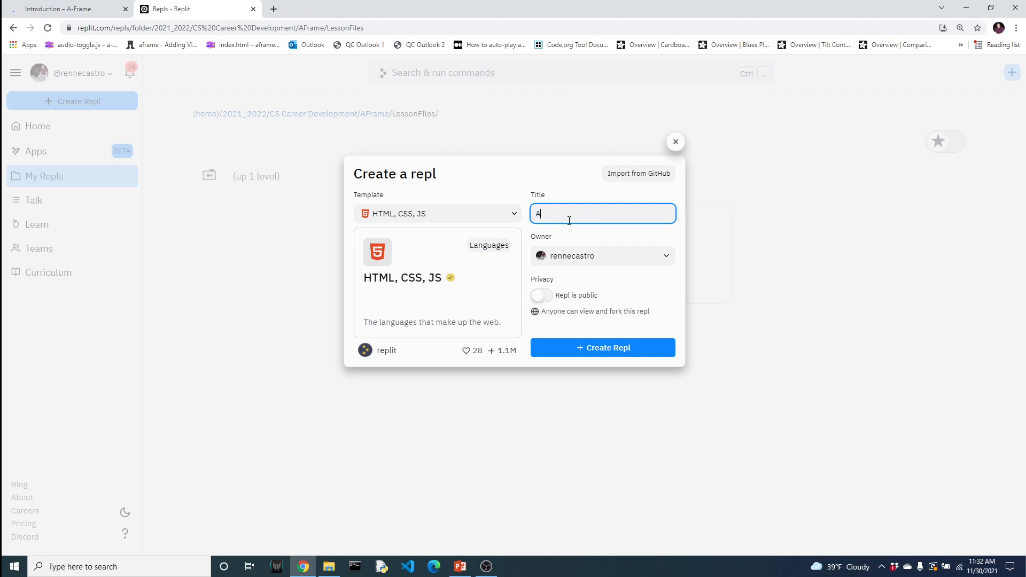
pyautogui.write('Frame1_1')
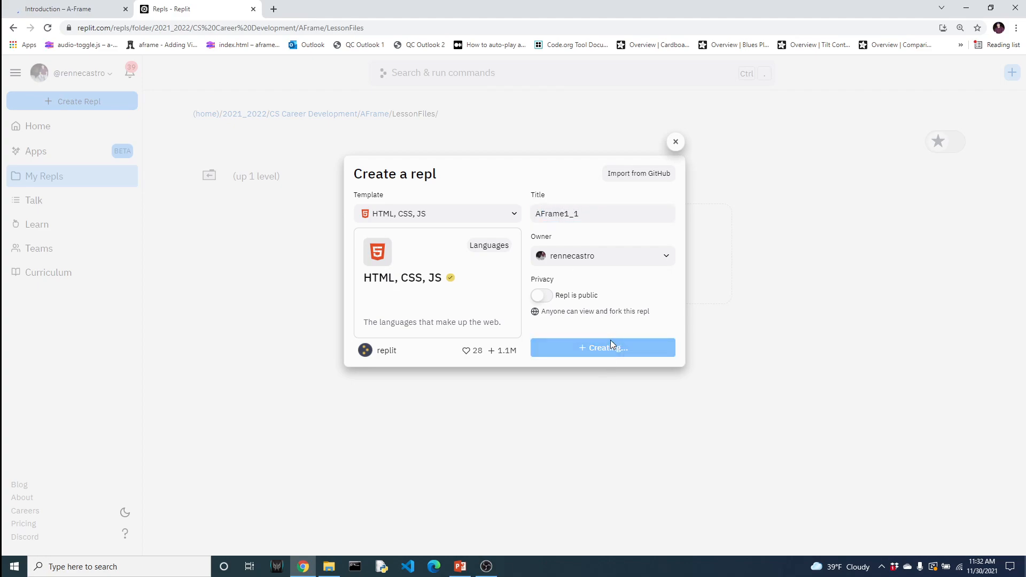
pyautogui.click(602, 347)
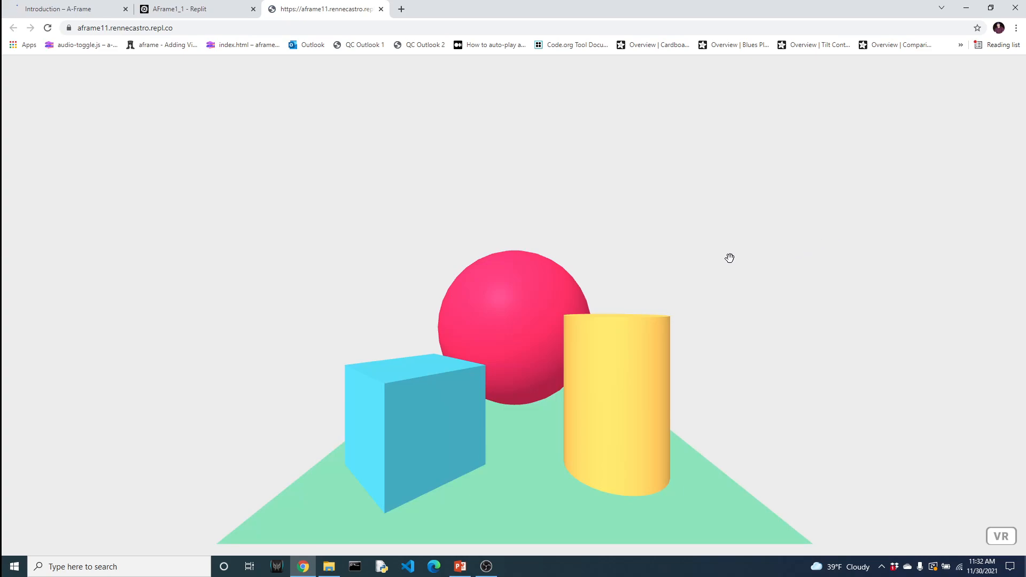
pyautogui.moveTo(429, 376)
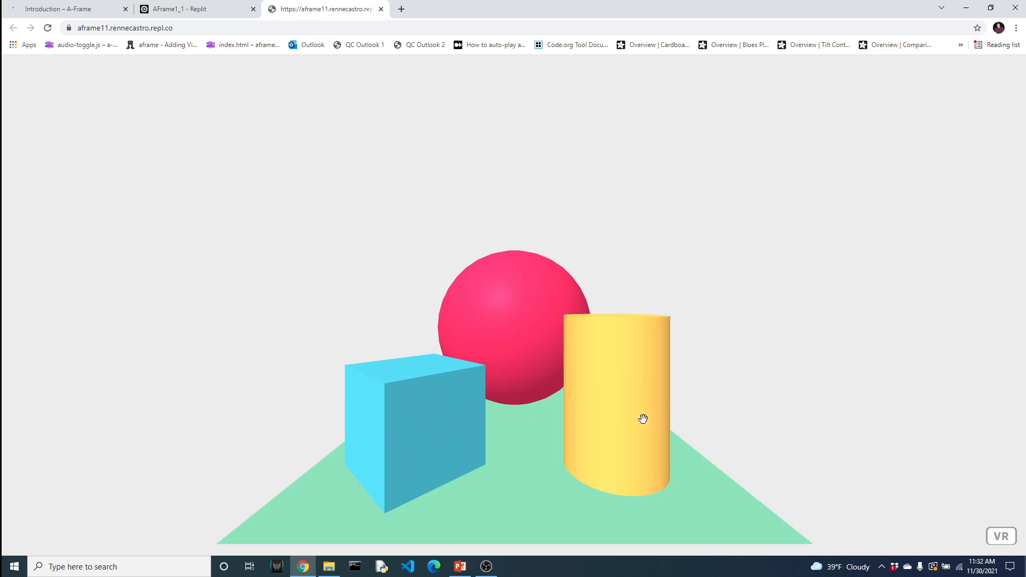
# Step: Drag-rotate the preview camera to view the box, sphere, cylinder and plane from other angles
pyautogui.moveTo(643, 419); pyautogui.dragTo(585, 340)
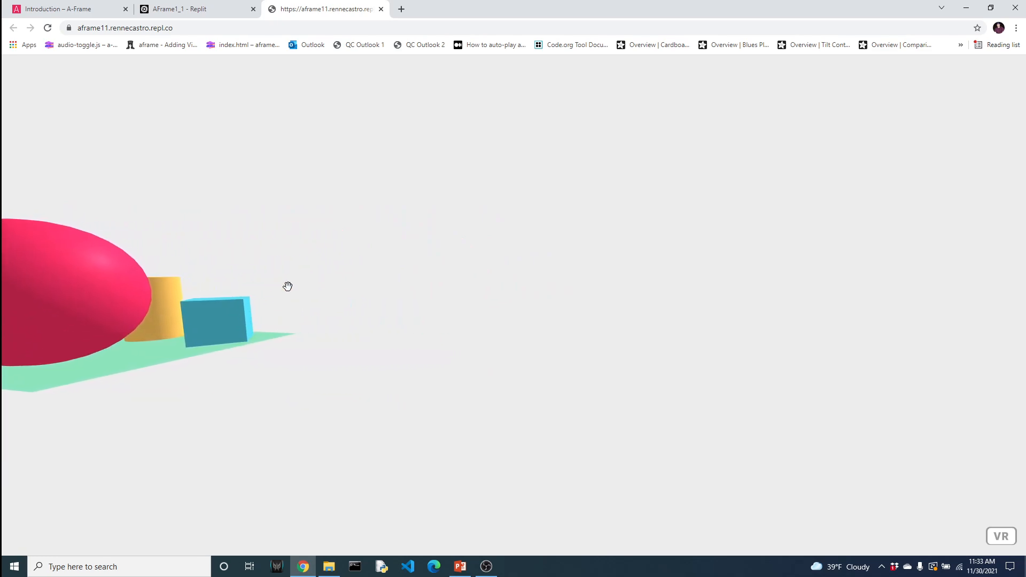
pyautogui.moveTo(288, 286); pyautogui.dragTo(248, 274)
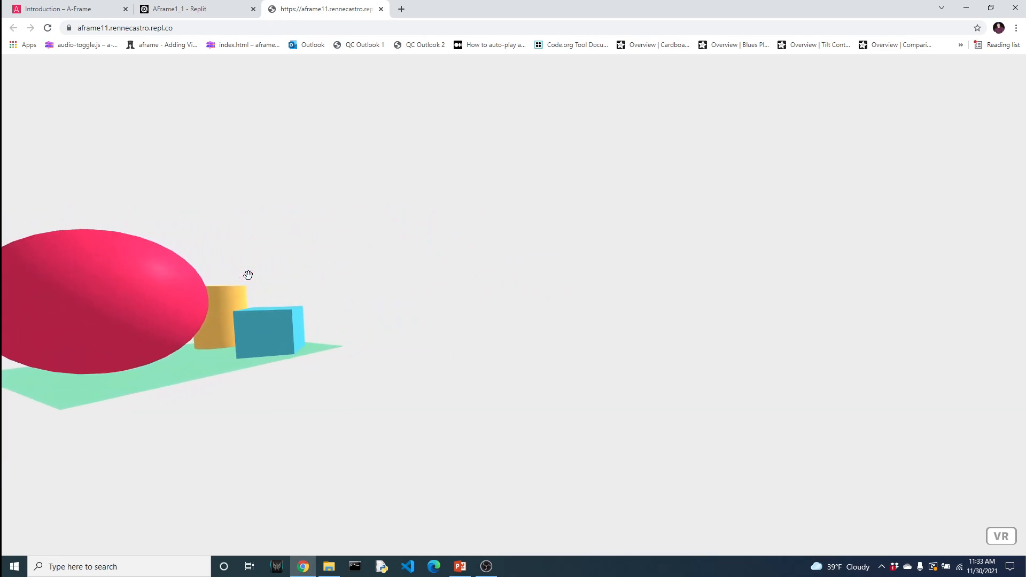
pyautogui.moveTo(248, 274); pyautogui.dragTo(202, 253)
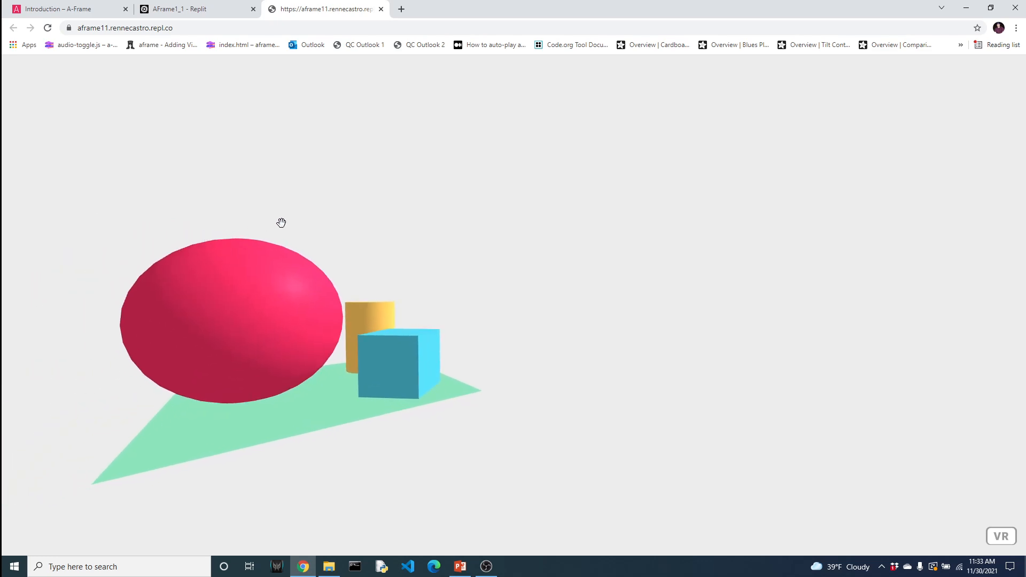
pyautogui.moveTo(281, 223); pyautogui.dragTo(312, 218)
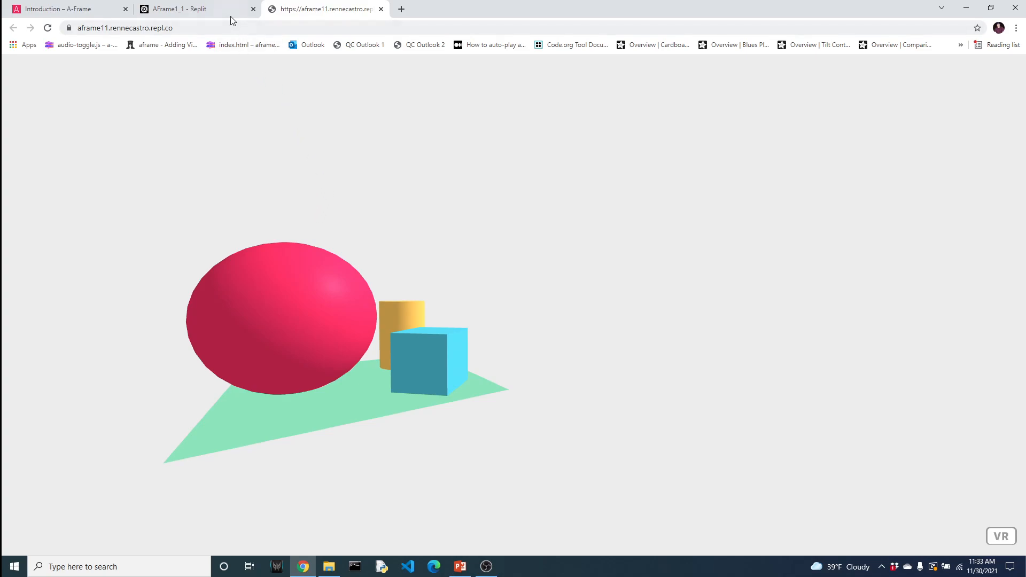
# Step: Select and review the a-scene block in index.html, then return to the PowerPoint deck
pyautogui.click(190, 9)
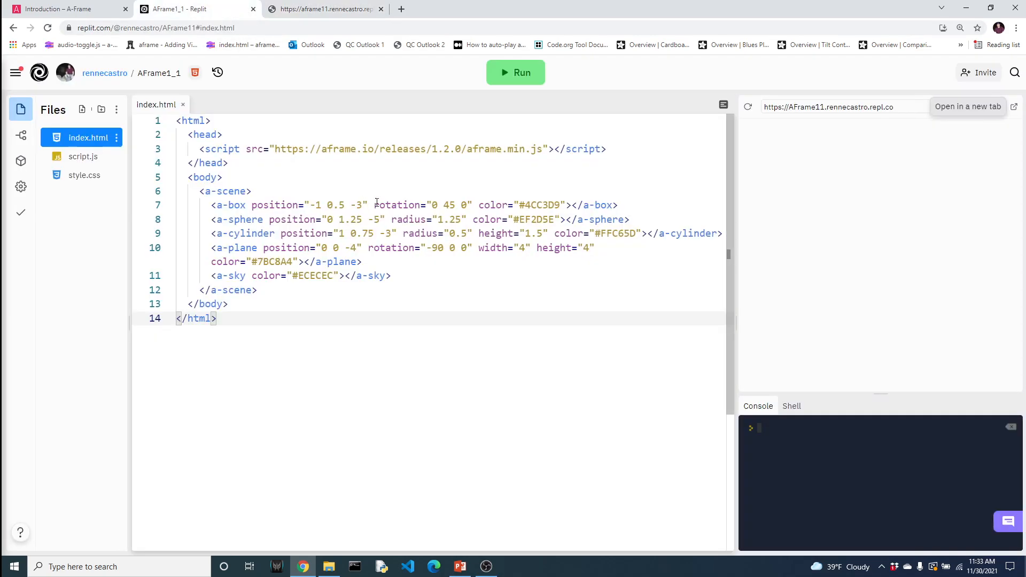
pyautogui.click(203, 192)
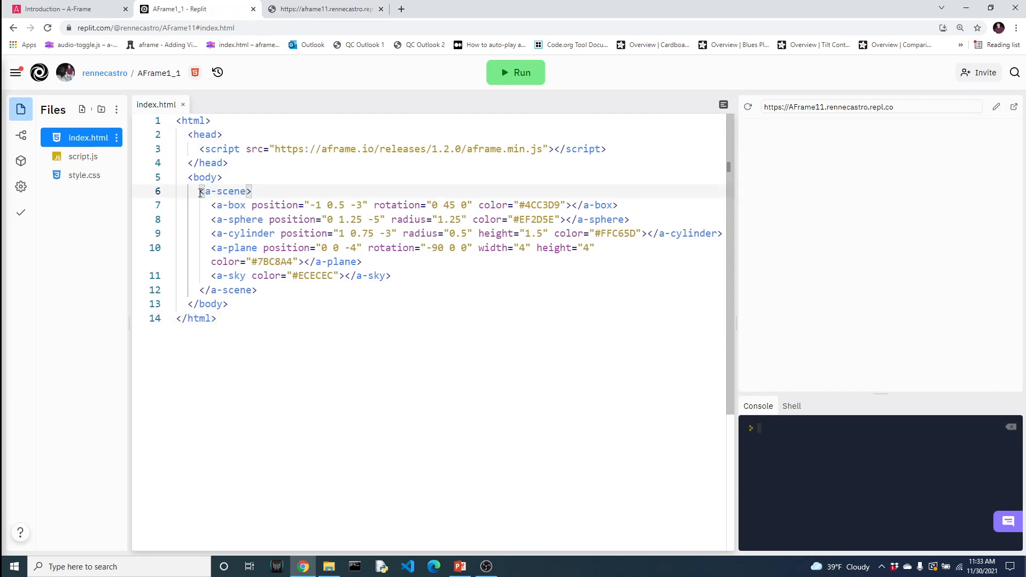
pyautogui.moveTo(200, 191); pyautogui.dragTo(235, 247)
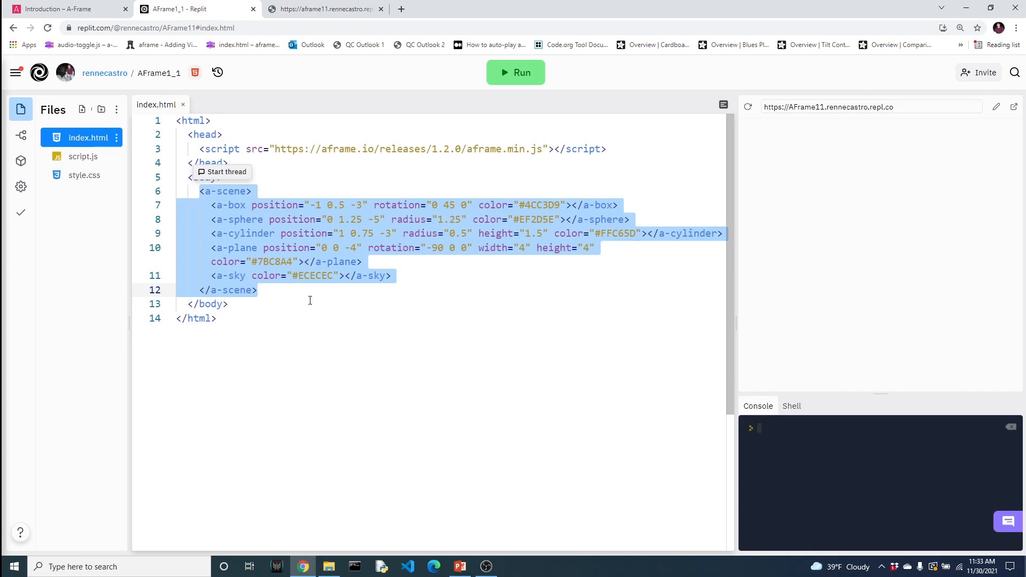
pyautogui.moveTo(311, 297)
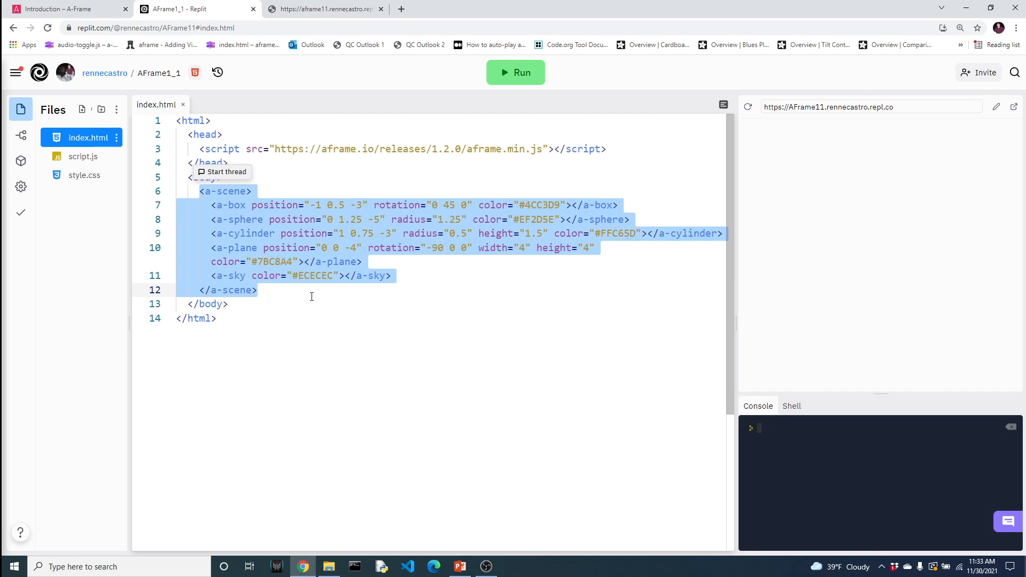
pyautogui.click(196, 191)
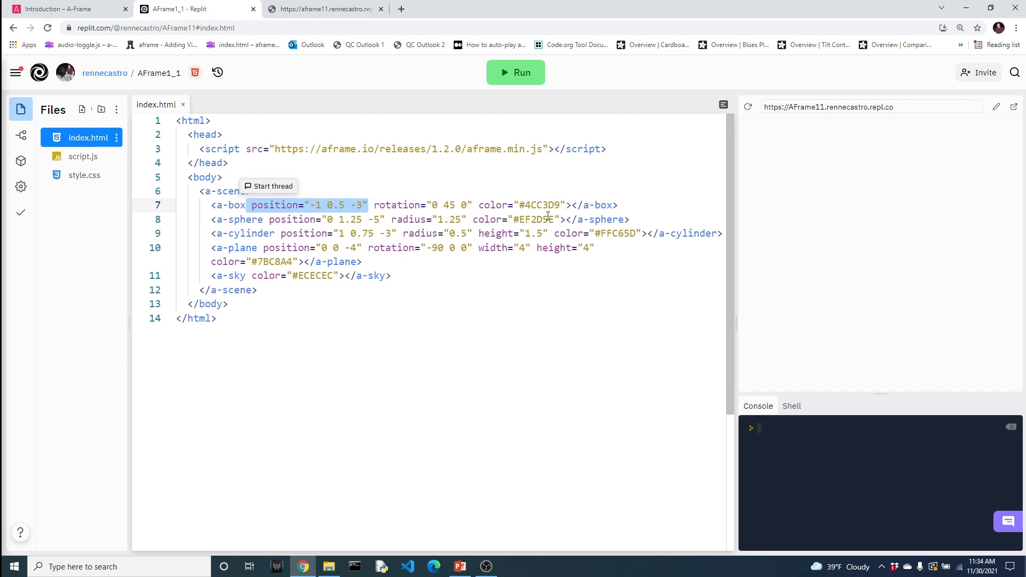
pyautogui.moveTo(470, 531)
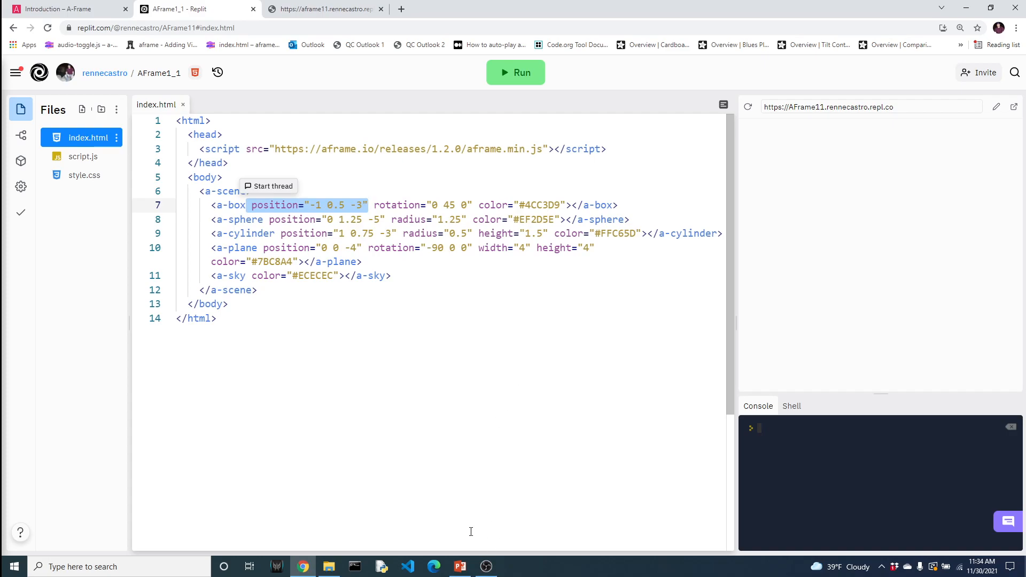
pyautogui.click(460, 567)
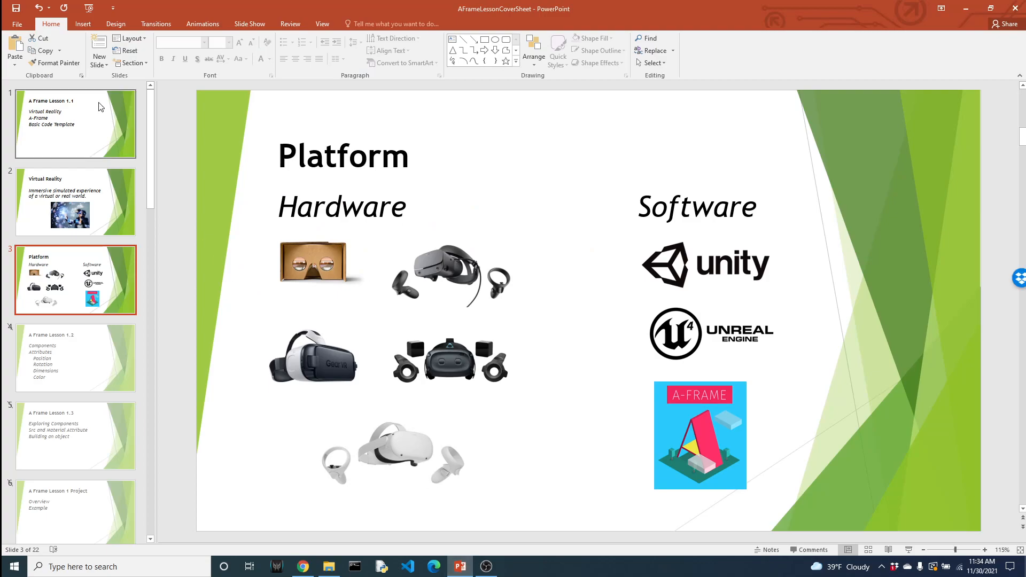